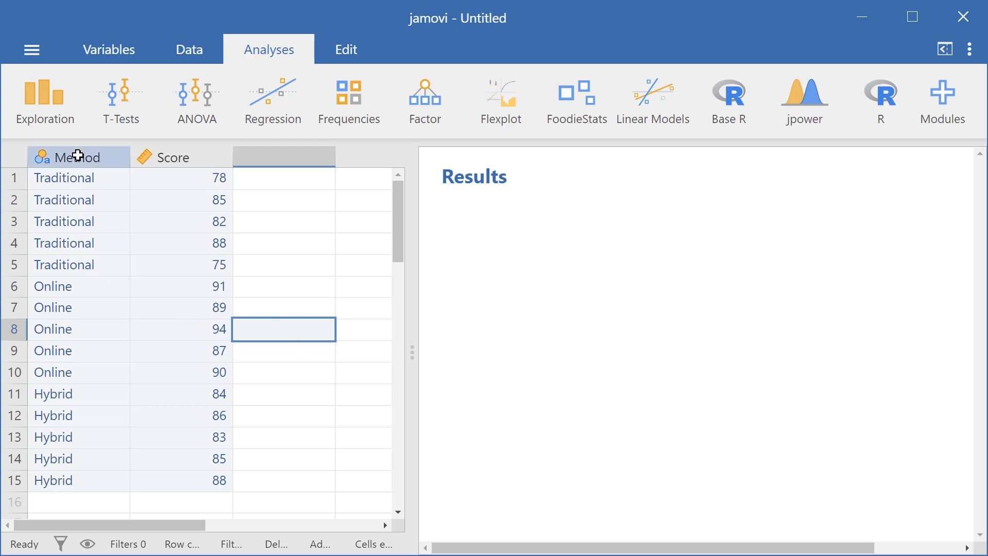
mouse_move(116, 238)
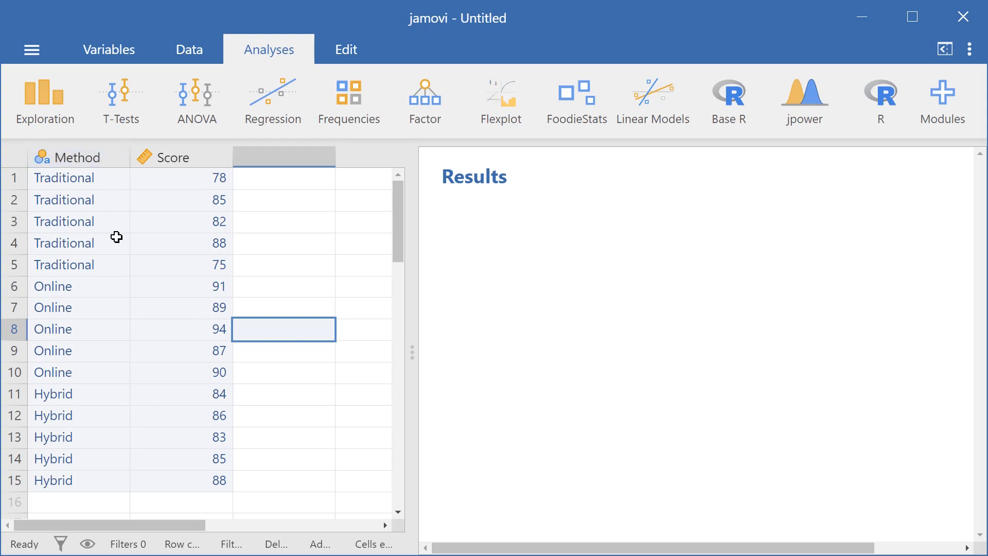
Step: Review the Method and Score columns in the data sheet
click(80, 285)
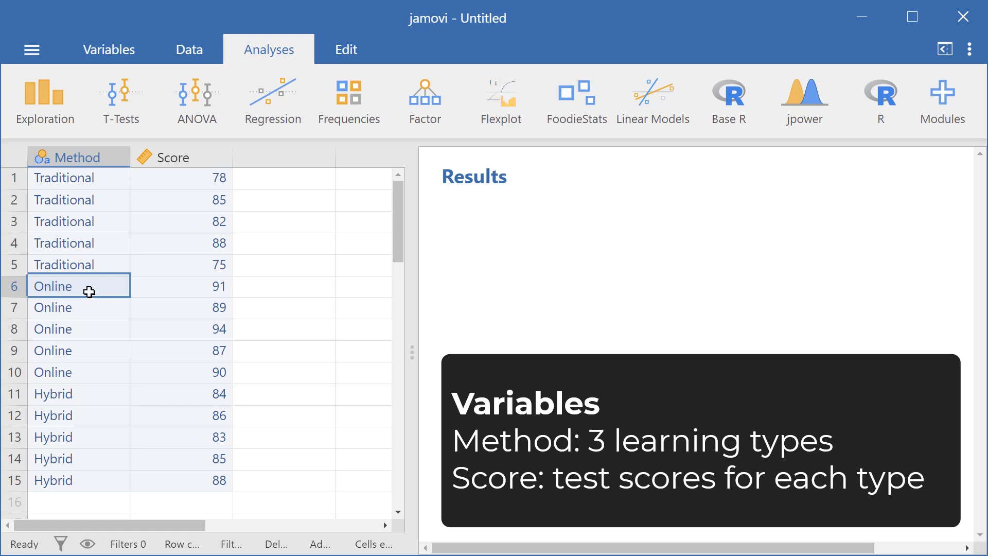
click(79, 415)
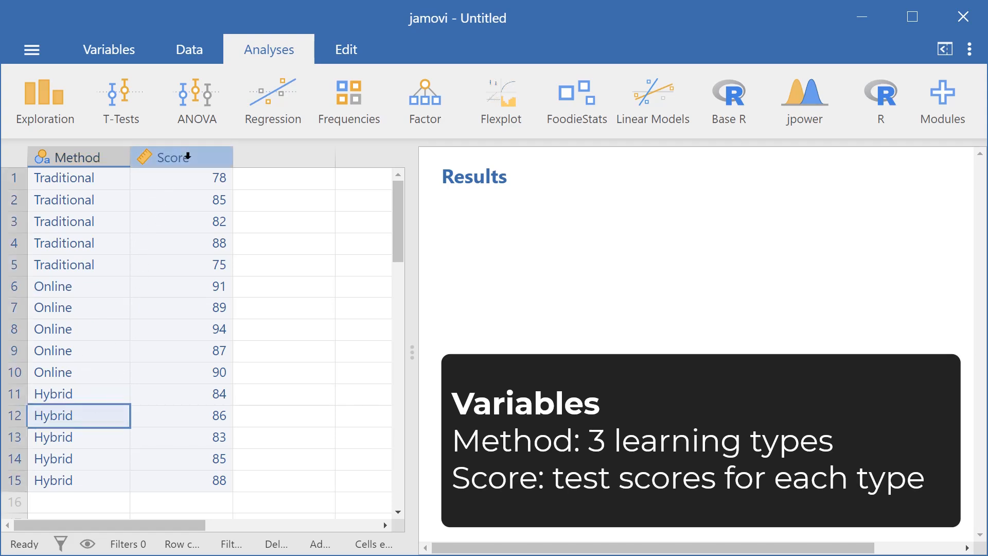
click(182, 199)
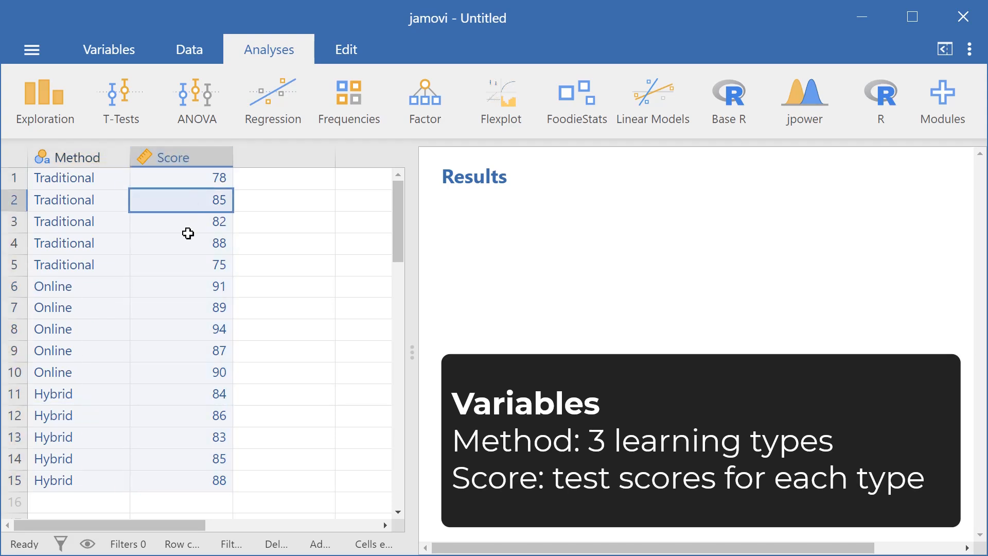
mouse_move(178, 288)
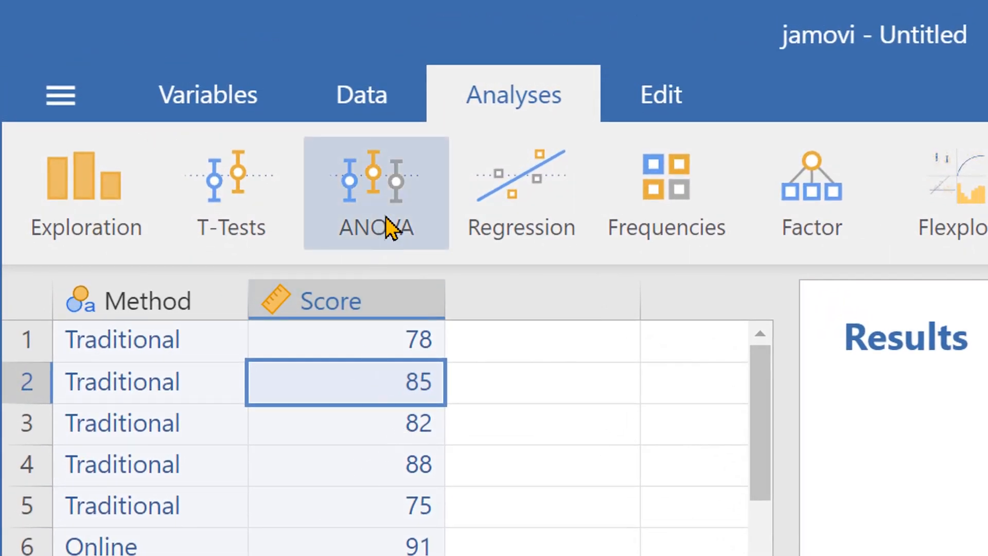
Step: Start a One-Way ANOVA from the ANOVA analyses menu
click(376, 193)
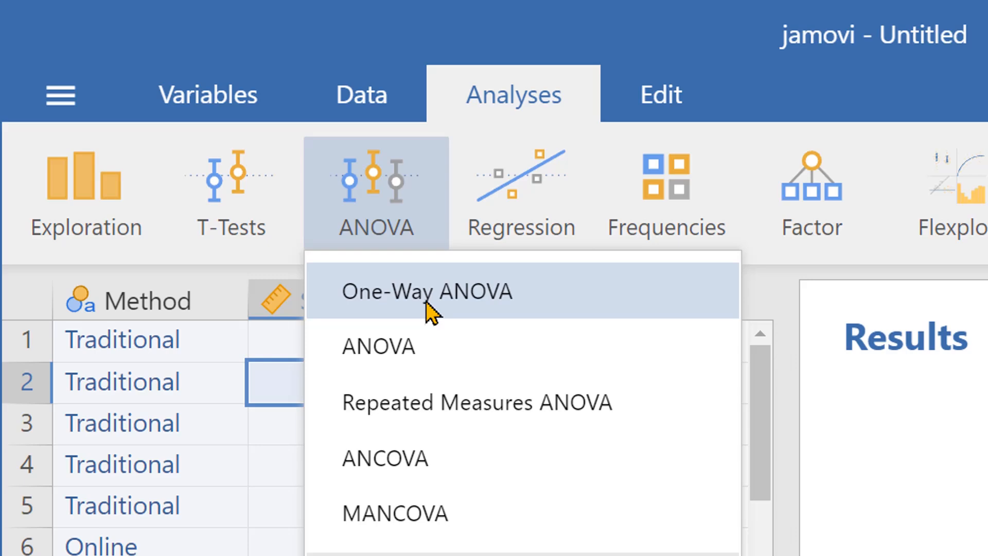
click(426, 290)
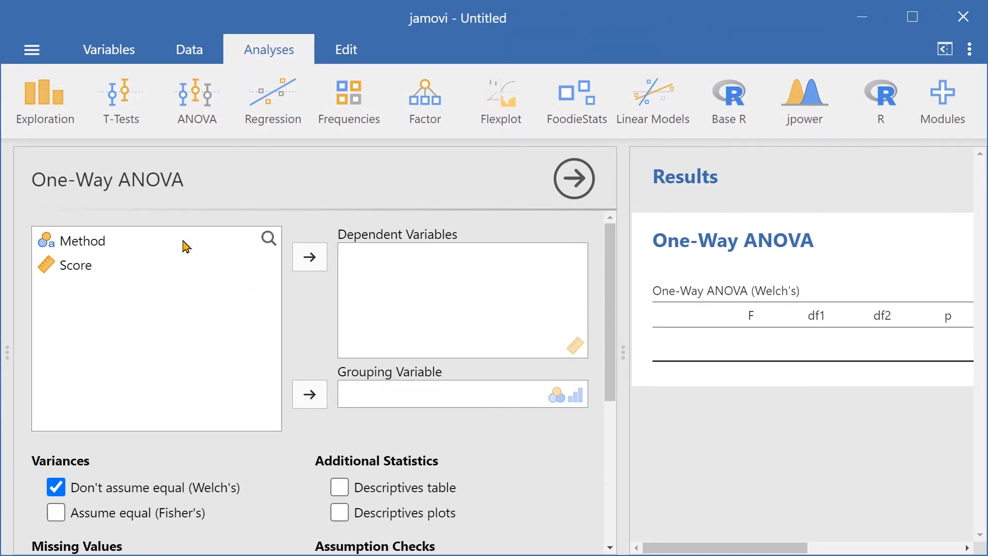
Step: Assign Score as dependent and Method as grouping variable, adding descriptives table and plots
click(310, 256)
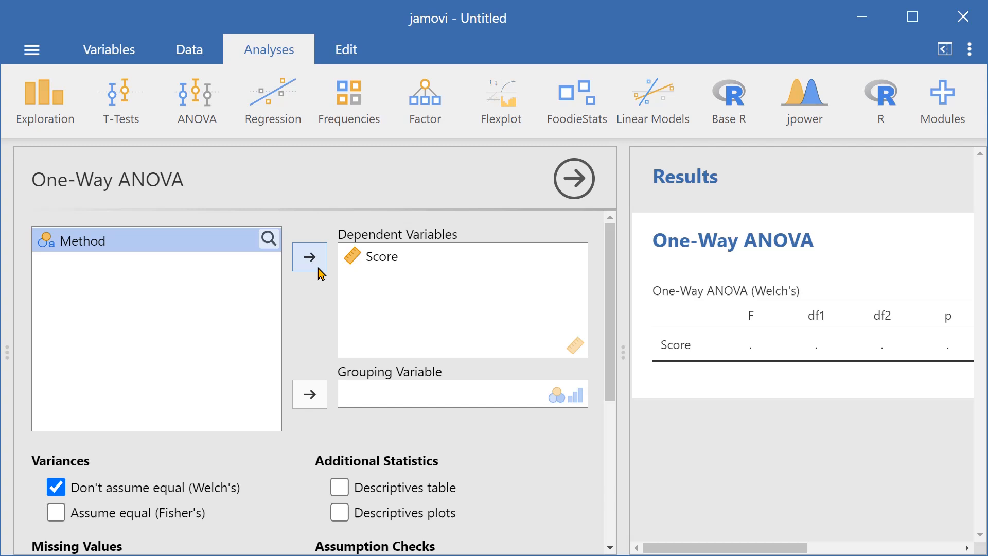
click(309, 394)
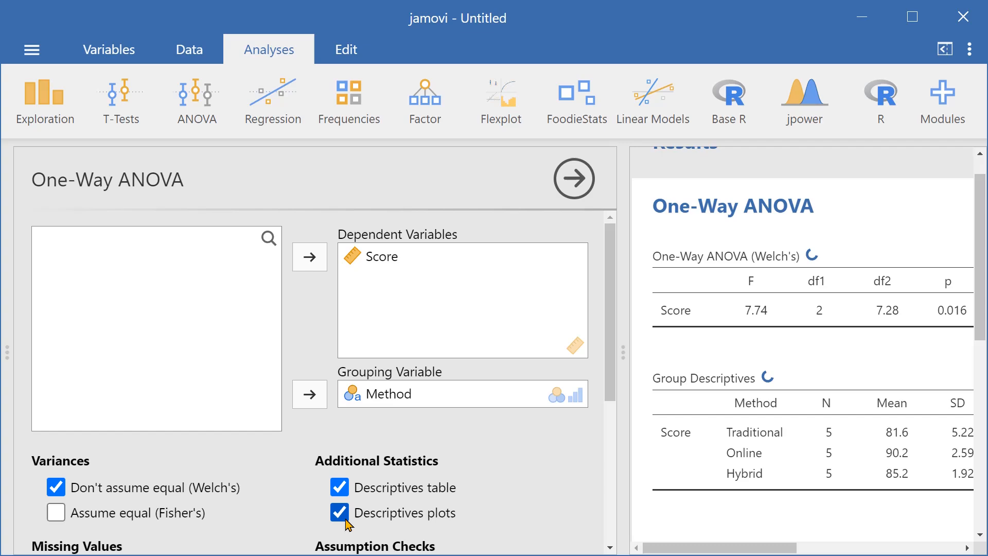
click(338, 512)
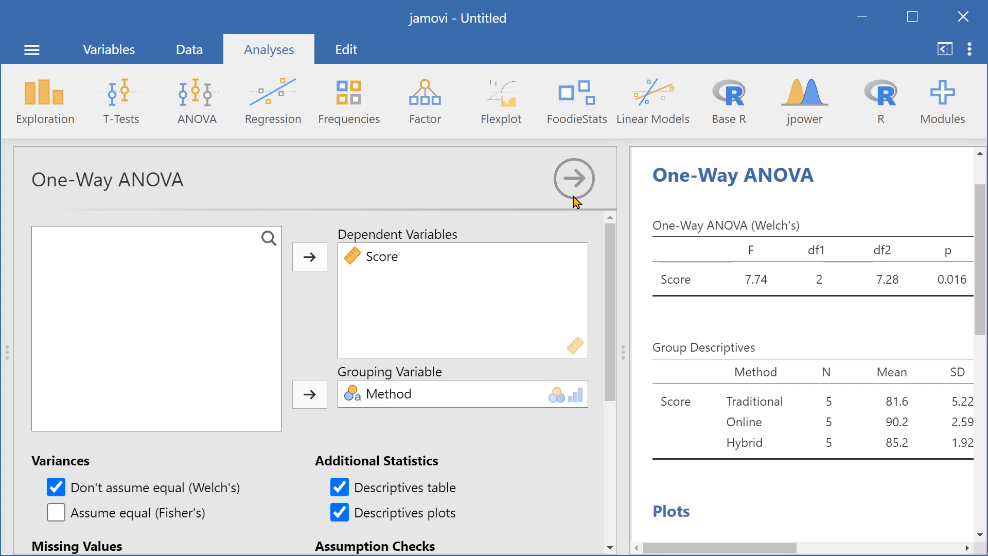
click(572, 178)
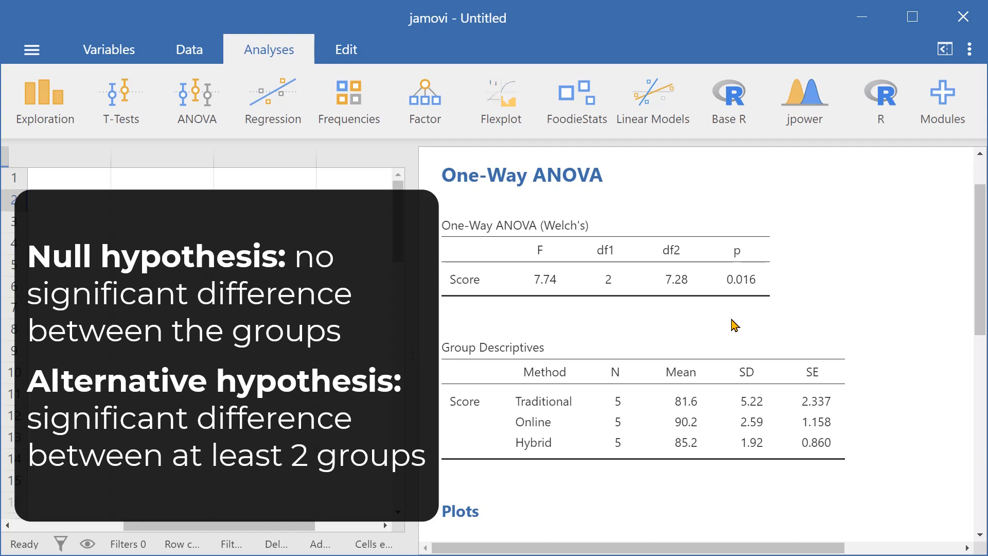
mouse_move(817, 317)
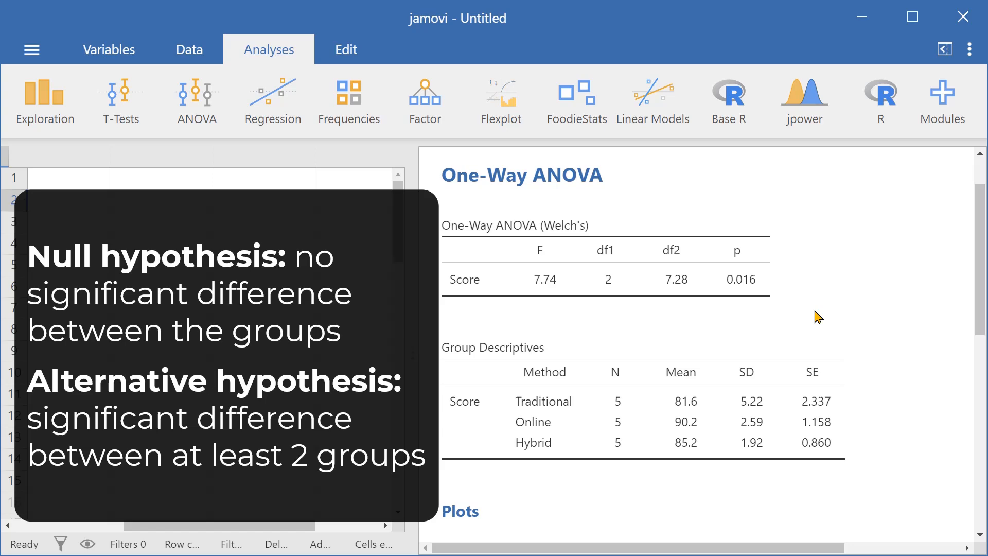
scroll(down, 3)
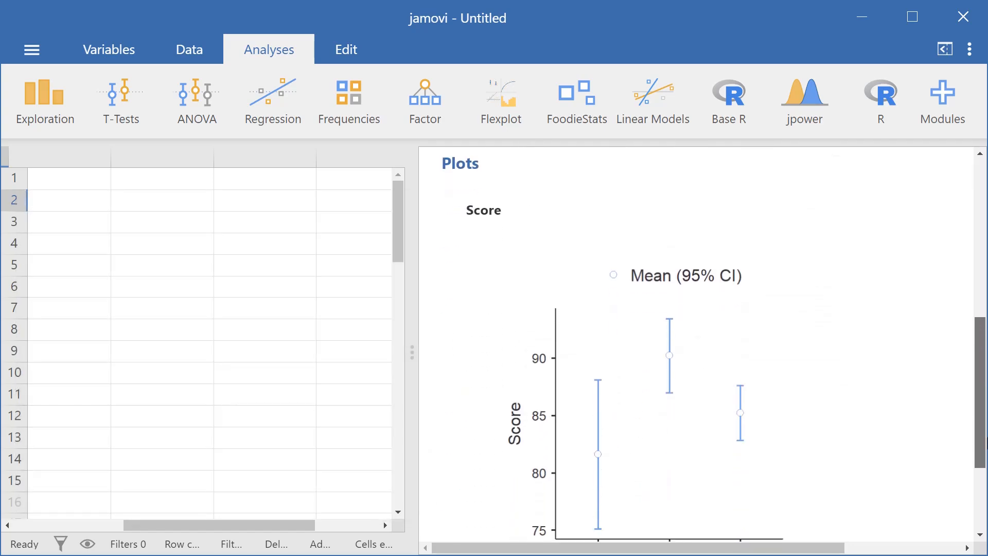
scroll(down, 3)
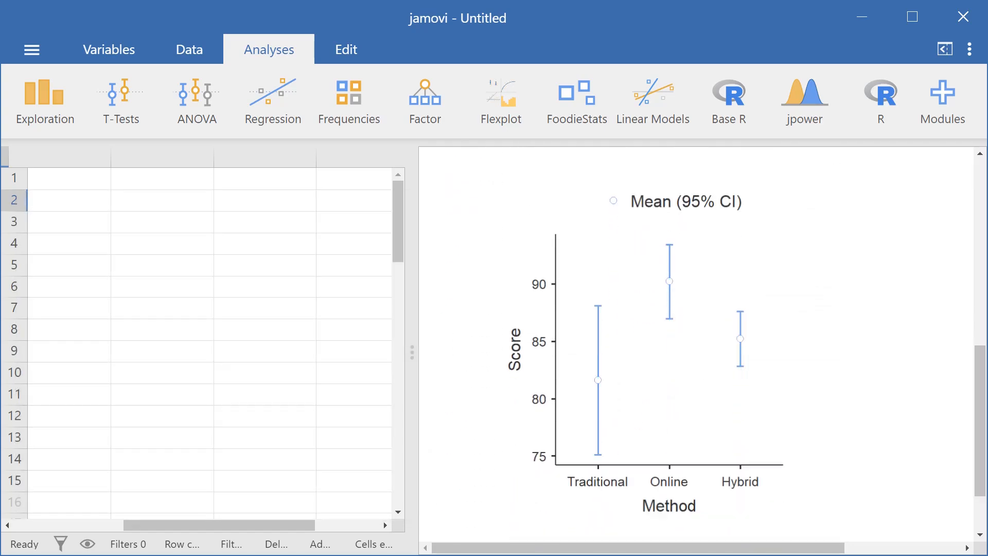
mouse_move(591, 413)
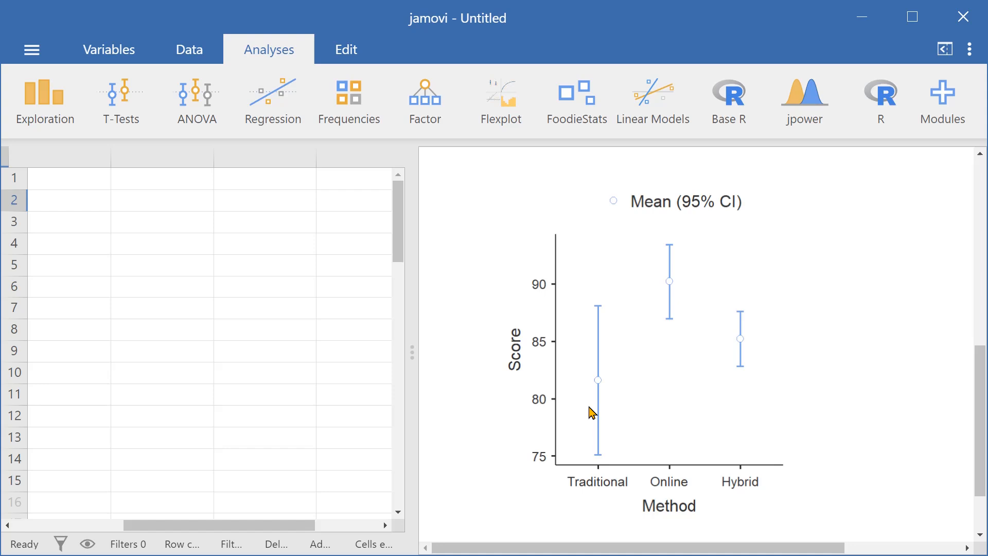
mouse_move(597, 383)
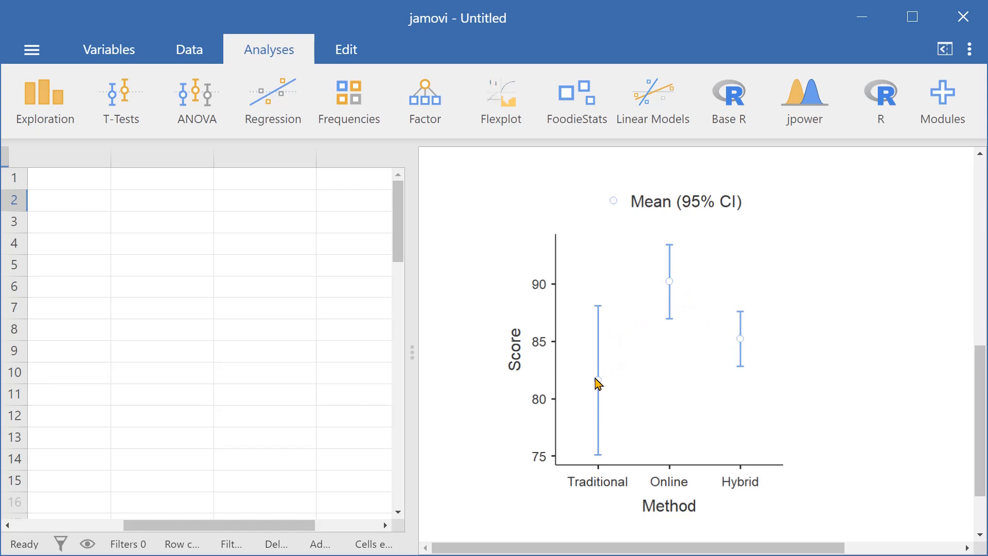
mouse_move(872, 435)
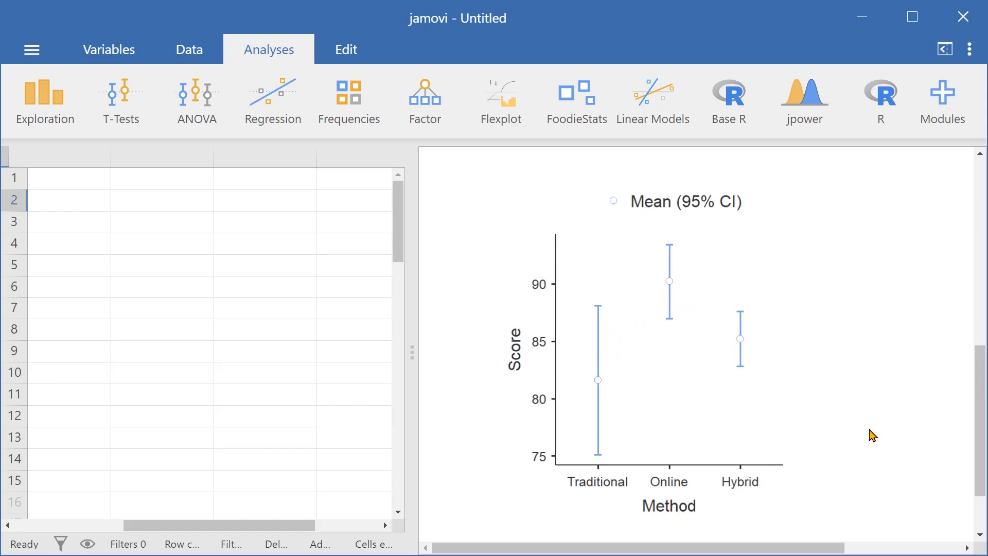
mouse_move(866, 458)
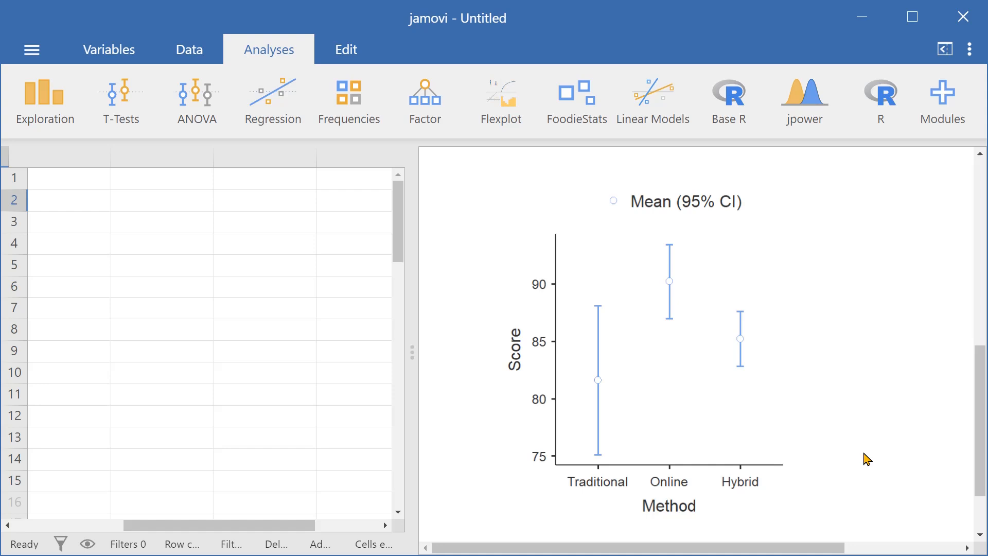
mouse_move(852, 466)
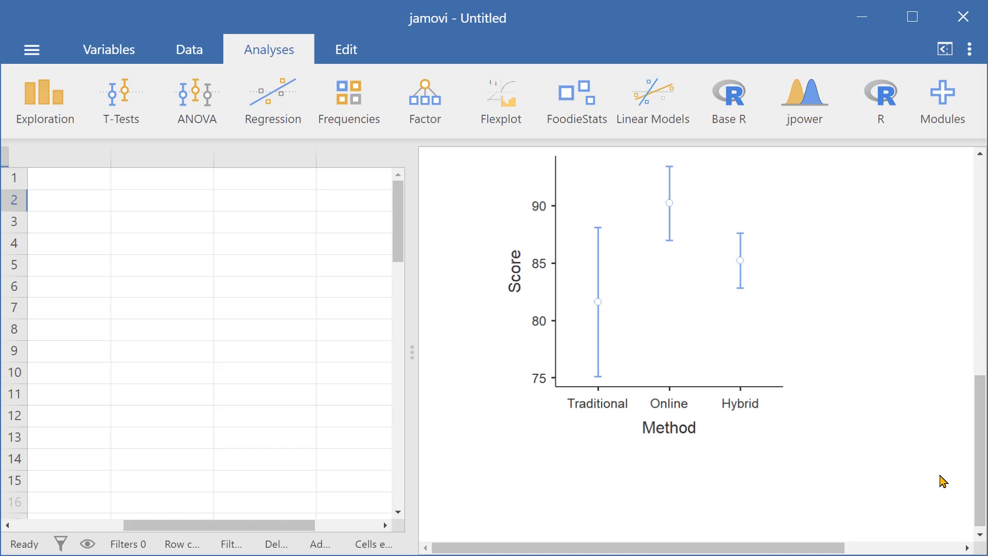
click(195, 101)
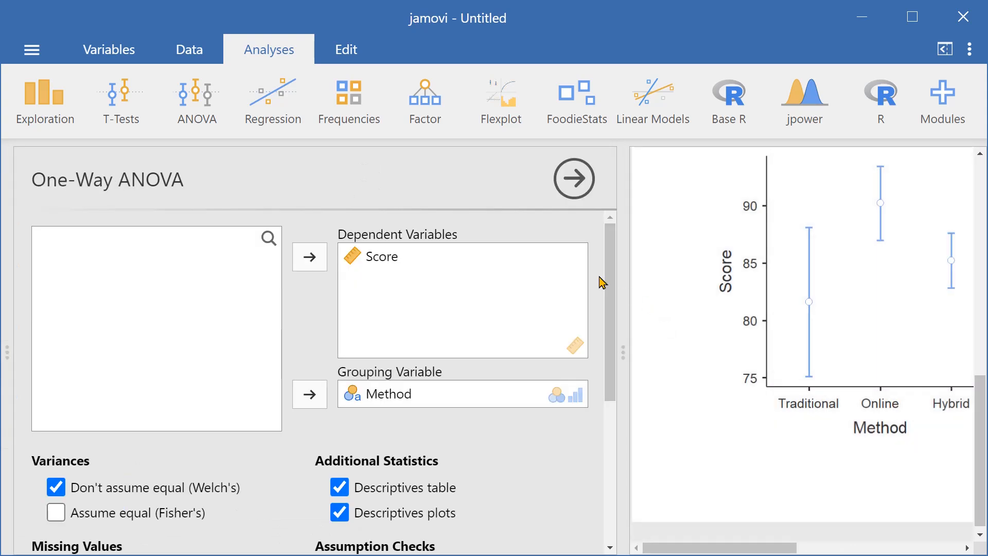
Step: Select Games-Howell post-hoc comparisons and collapse the options to show the results
scroll(down, 3)
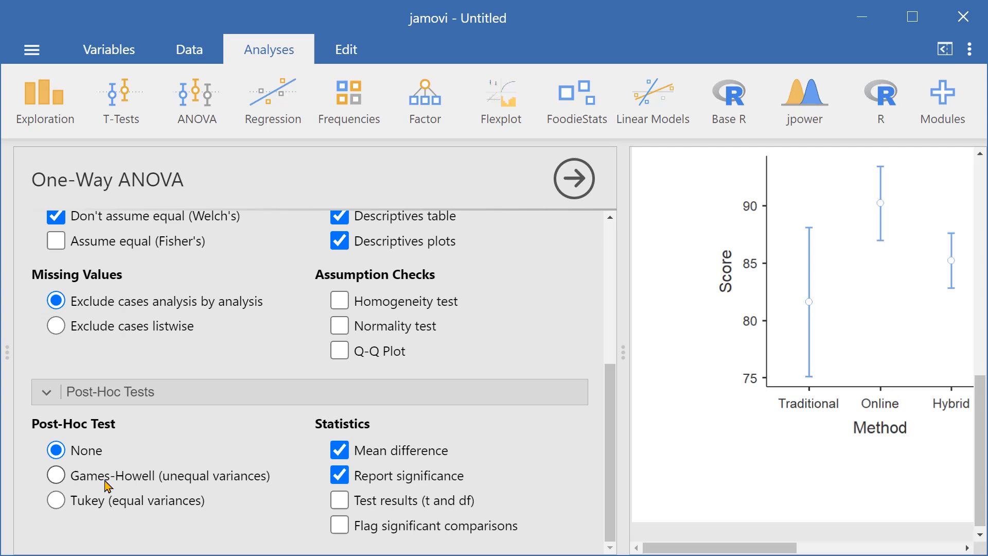
mouse_move(69, 484)
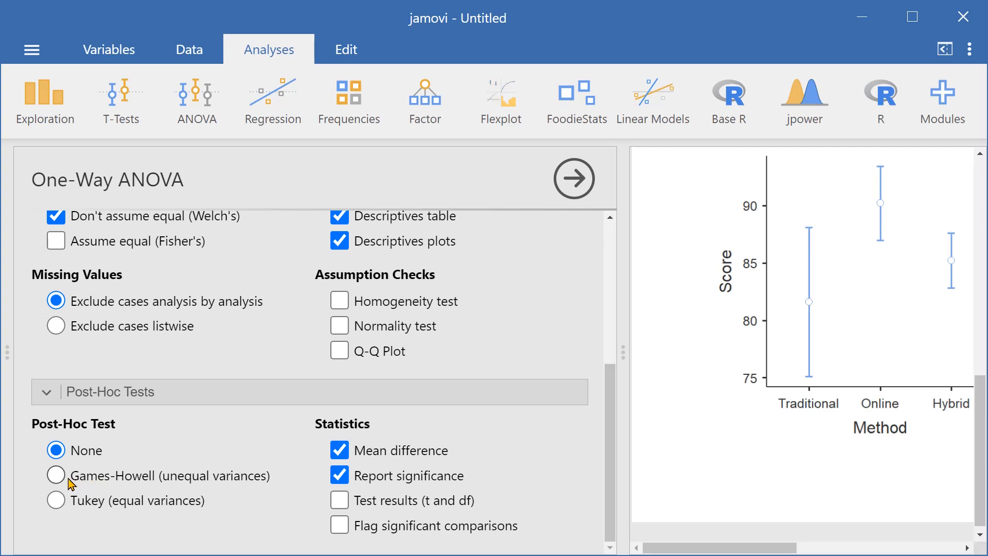
click(56, 476)
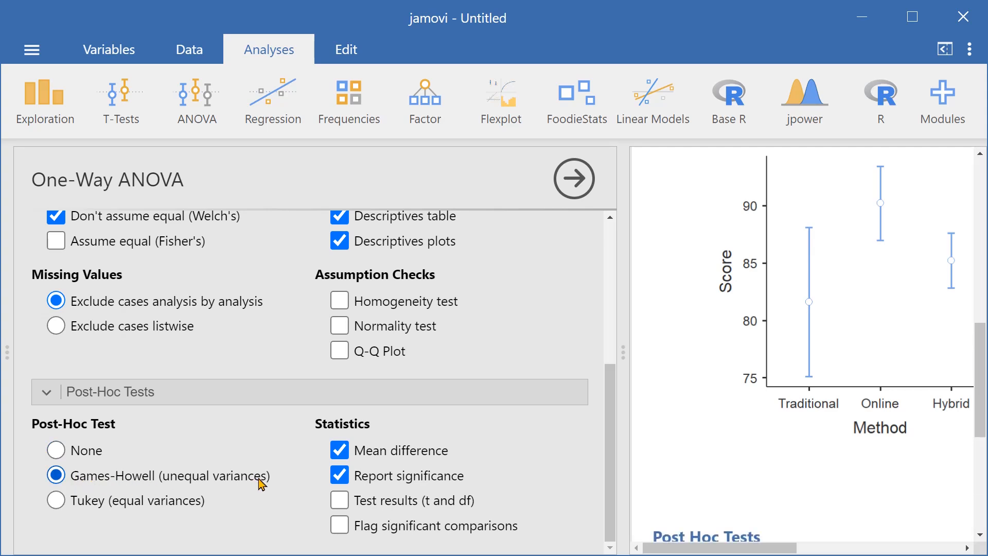
click(572, 178)
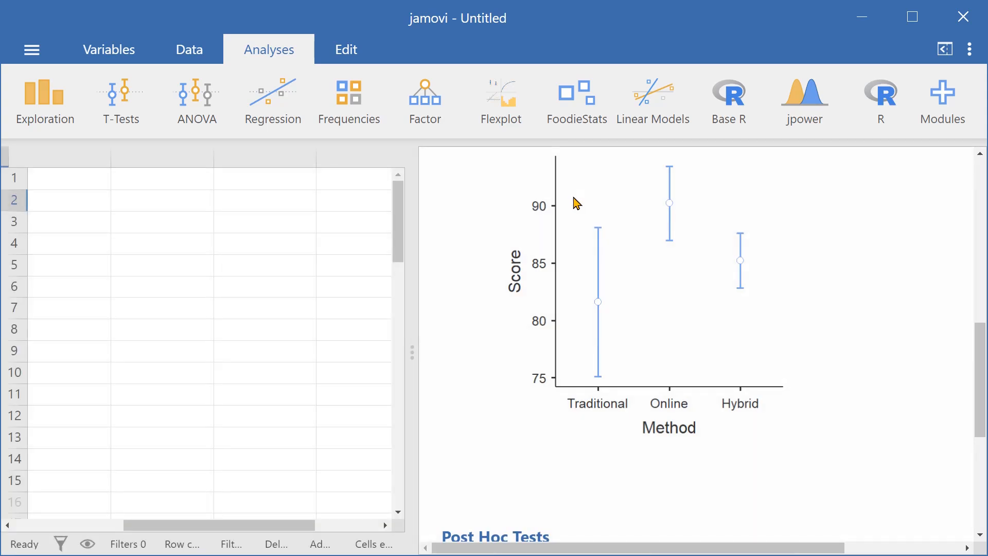
scroll(down, 3)
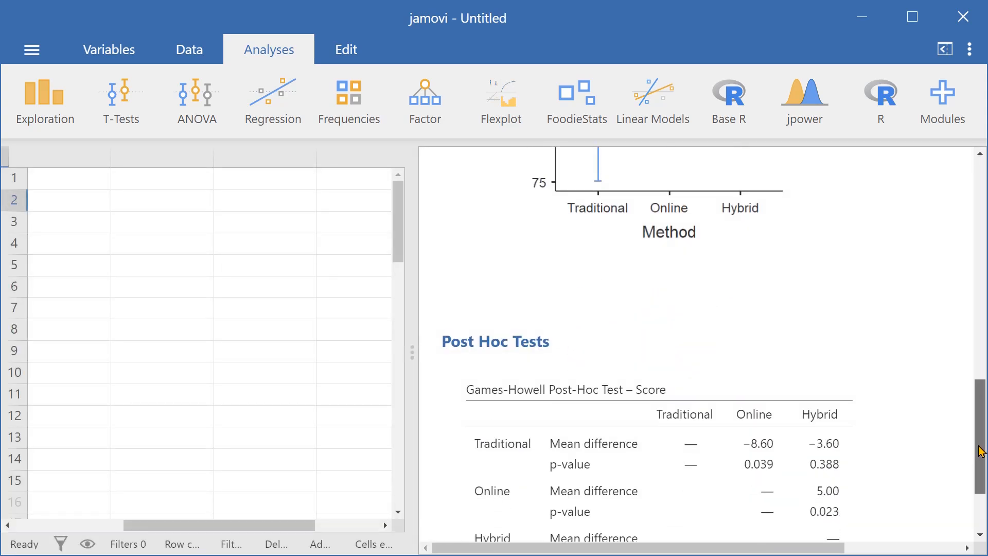
scroll(down, 3)
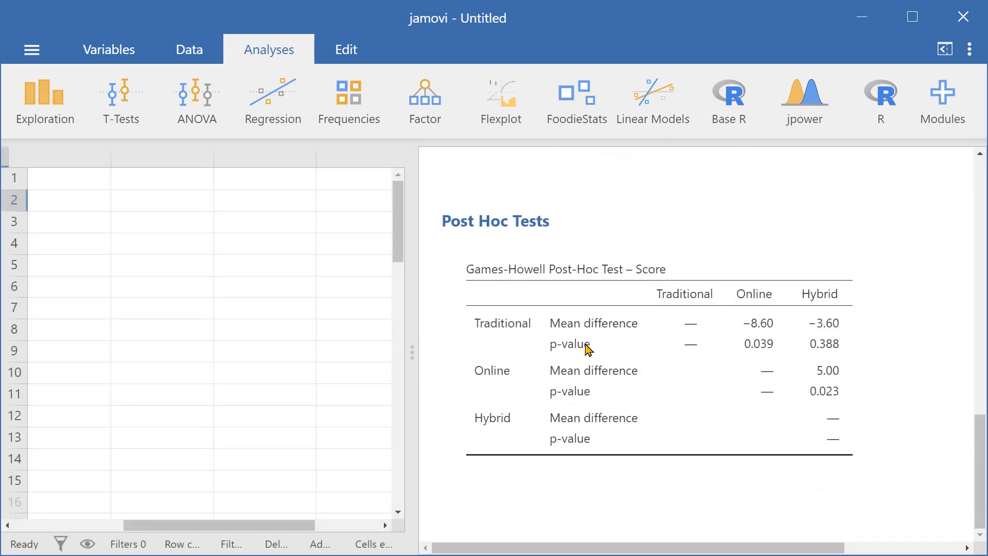
mouse_move(759, 361)
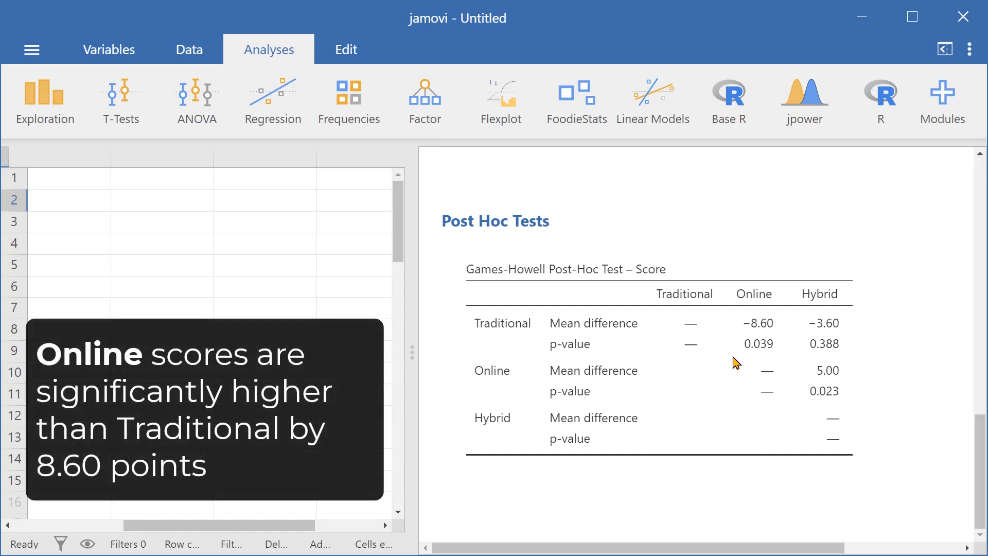
mouse_move(667, 358)
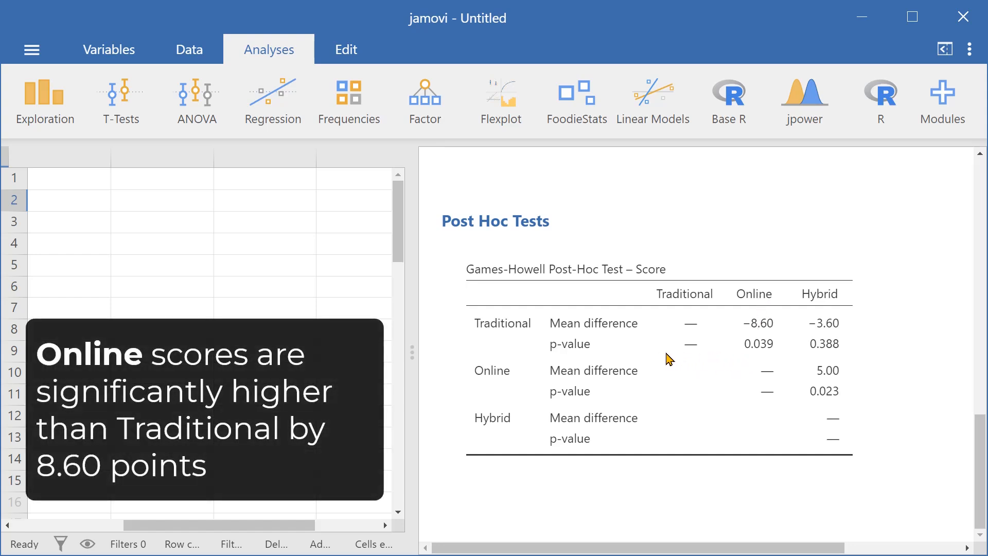
mouse_move(754, 359)
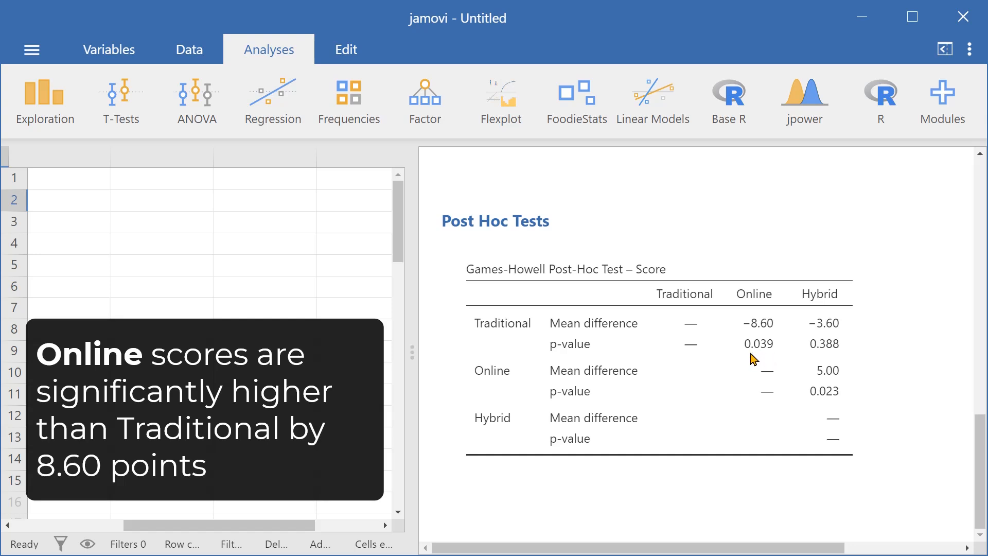
mouse_move(736, 351)
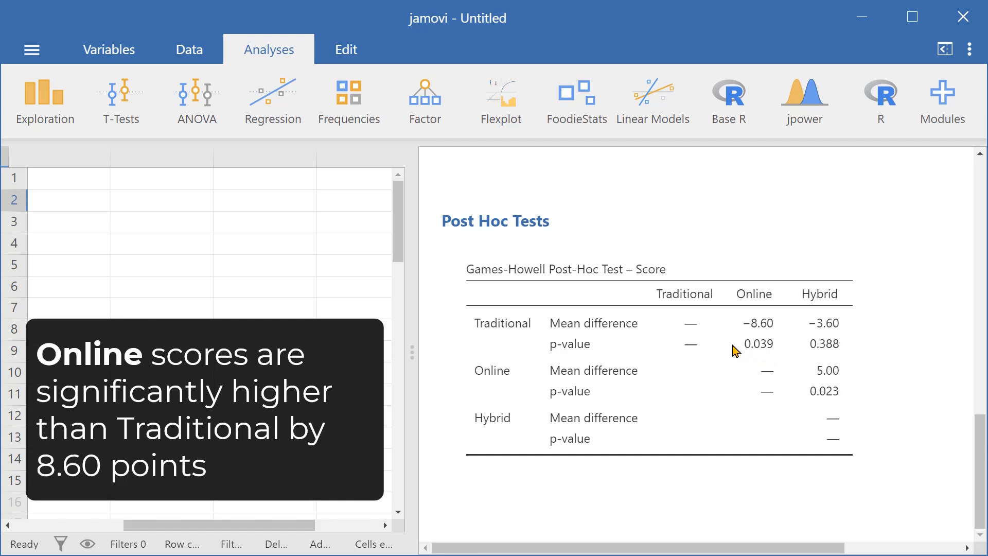
mouse_move(582, 340)
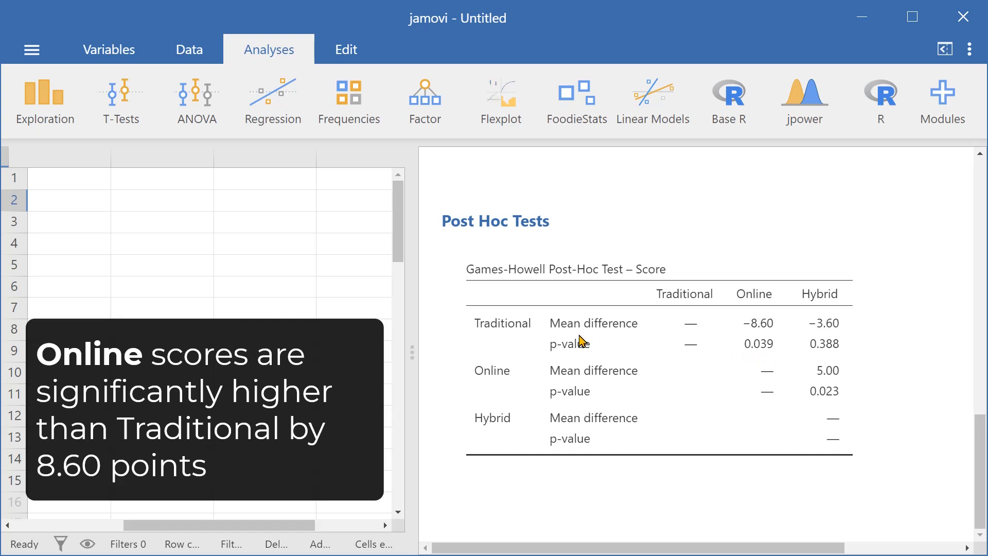
mouse_move(754, 349)
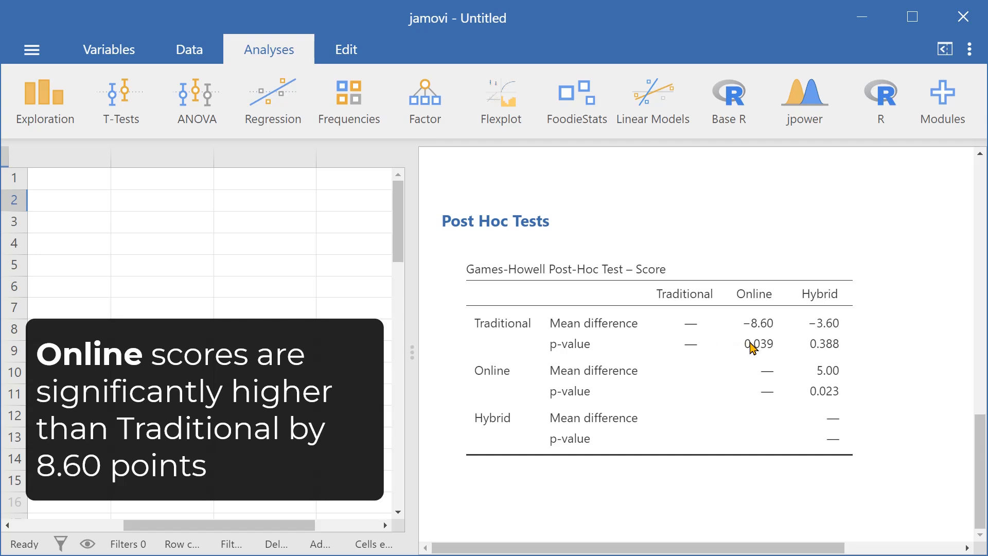
mouse_move(755, 341)
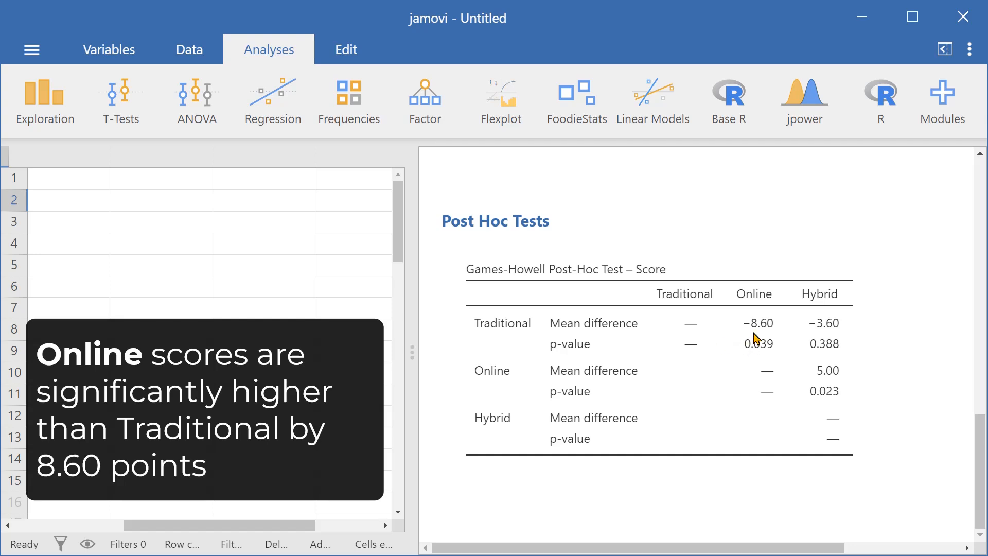
mouse_move(762, 338)
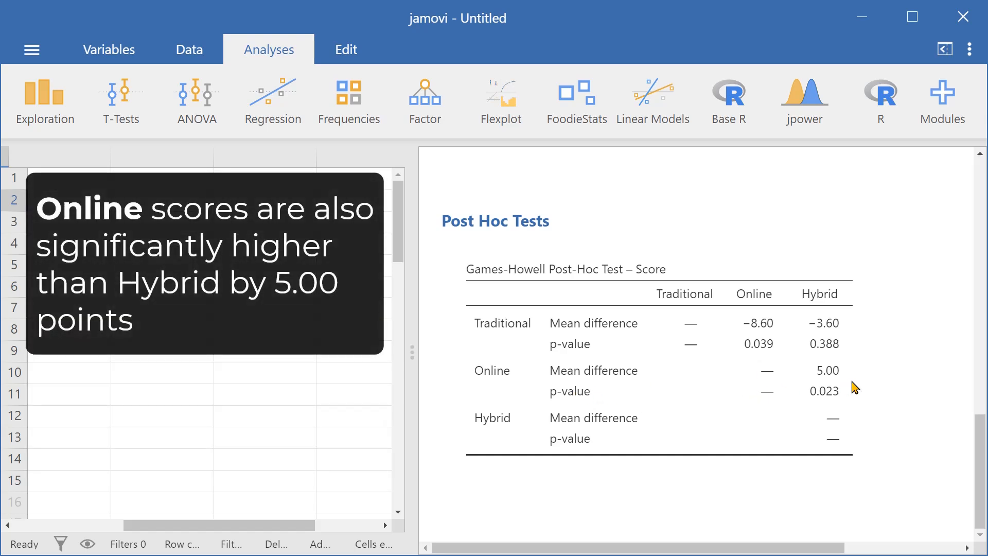
mouse_move(839, 410)
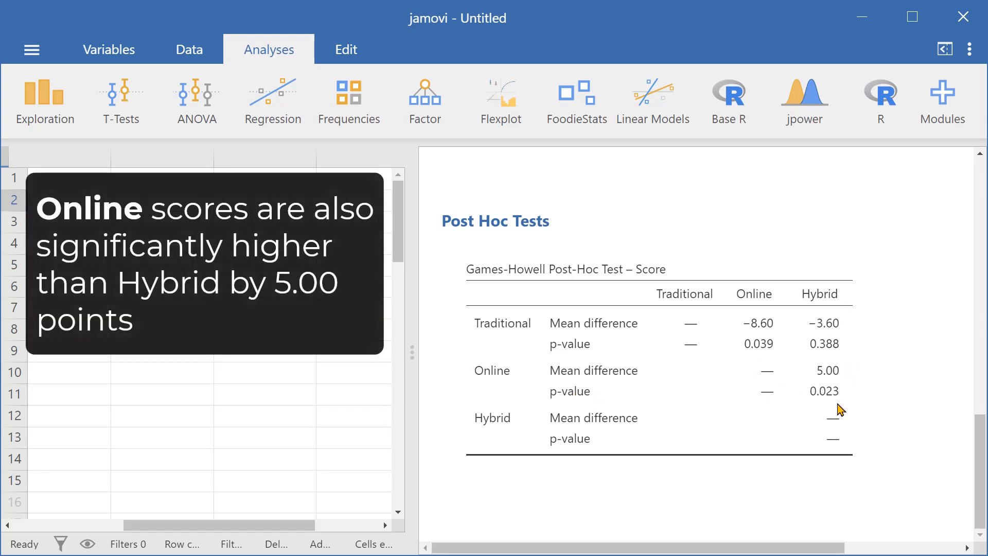
mouse_move(804, 401)
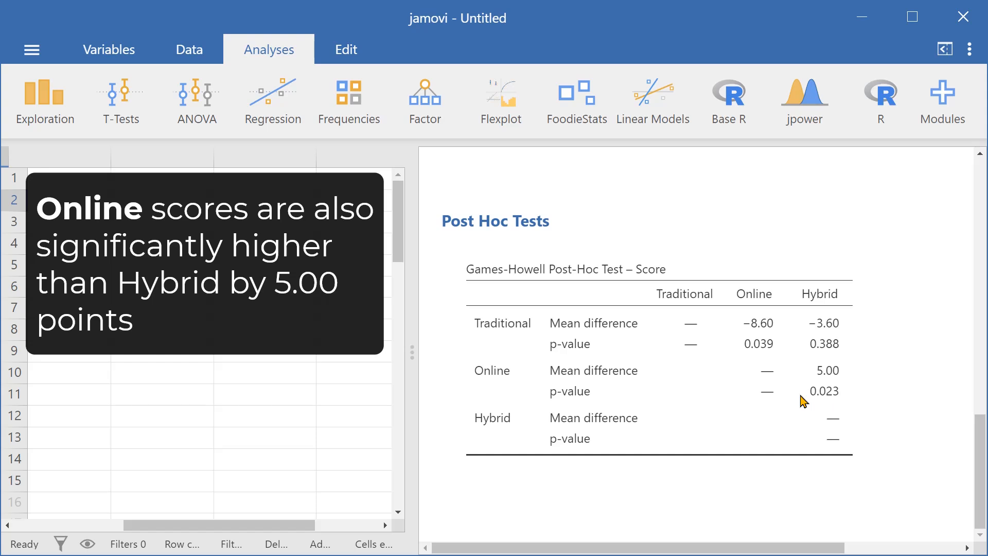
mouse_move(832, 409)
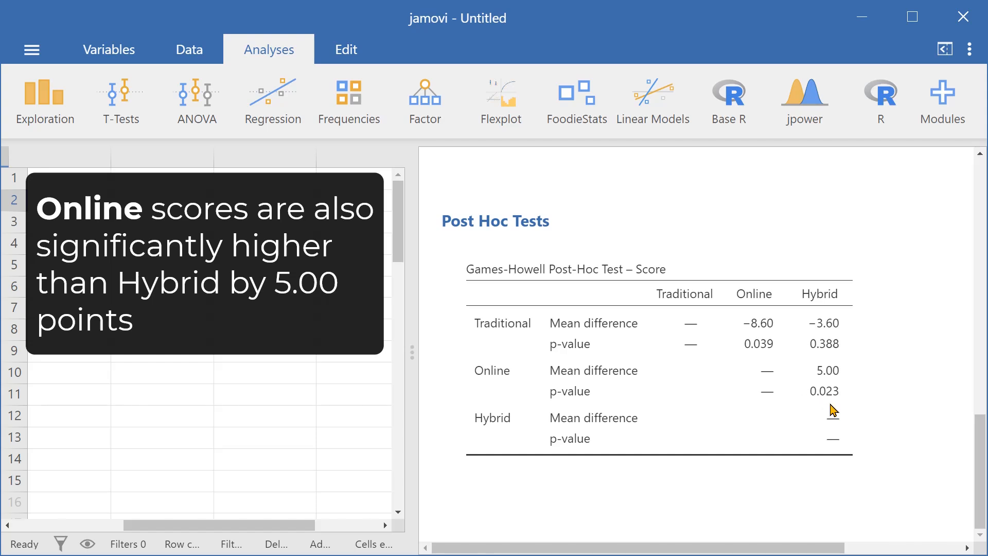
mouse_move(828, 380)
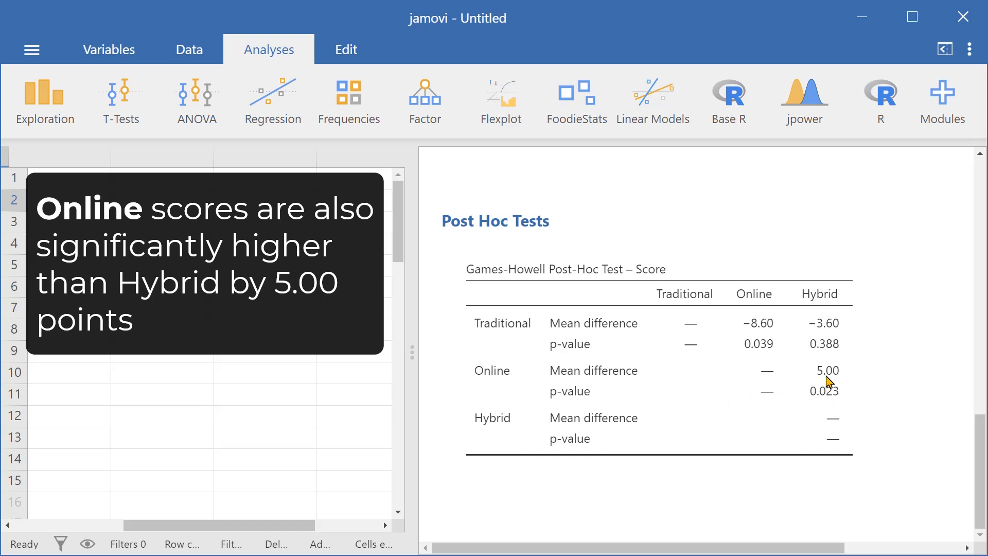
mouse_move(707, 436)
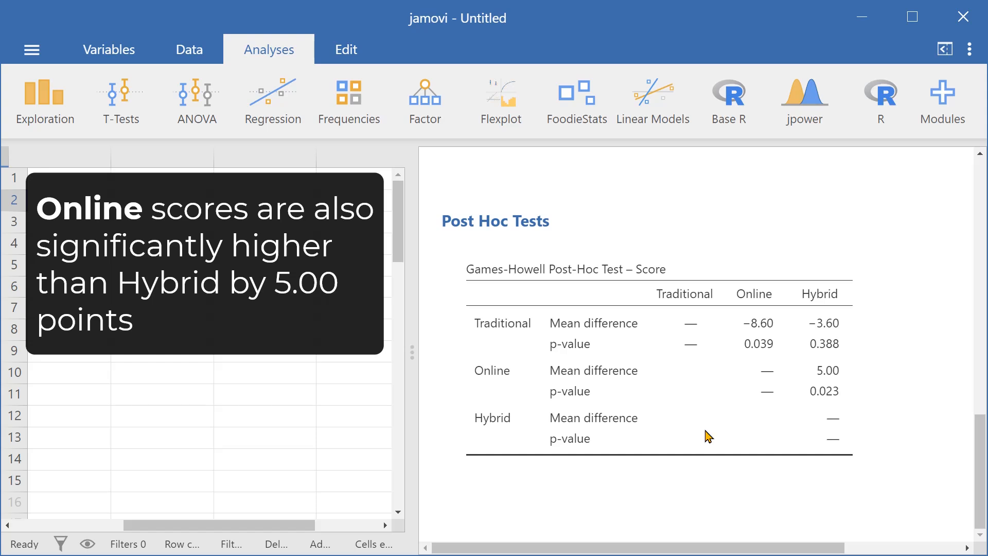
mouse_move(707, 468)
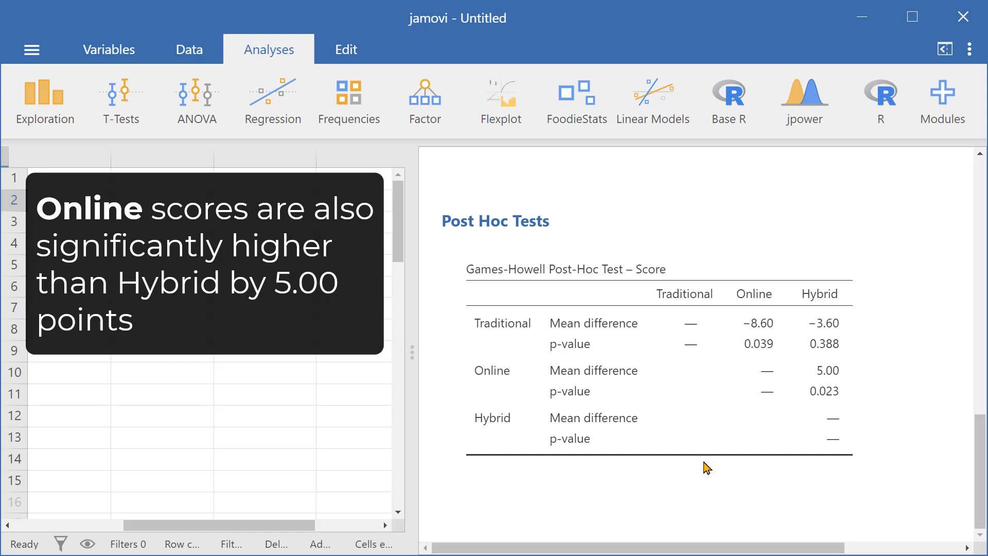
mouse_move(706, 463)
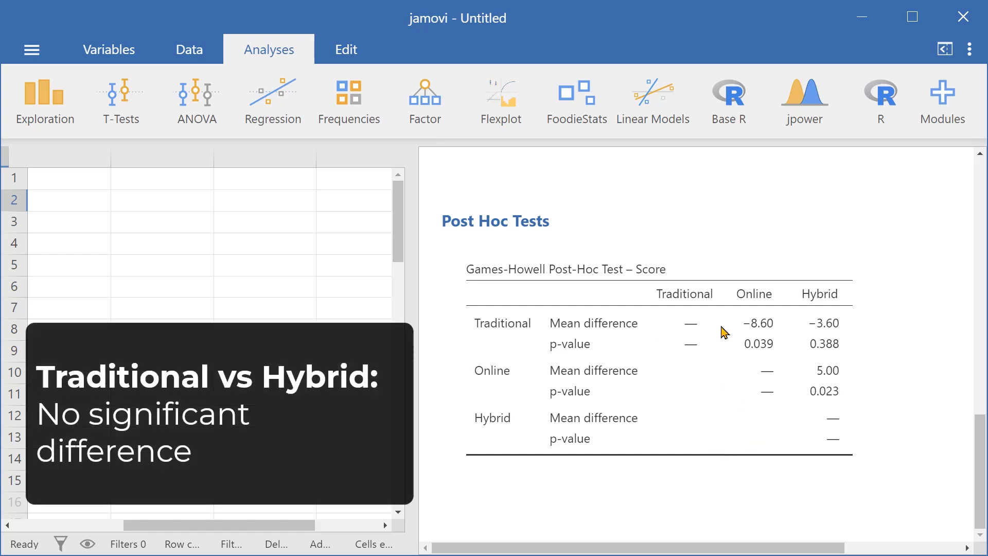
mouse_move(863, 366)
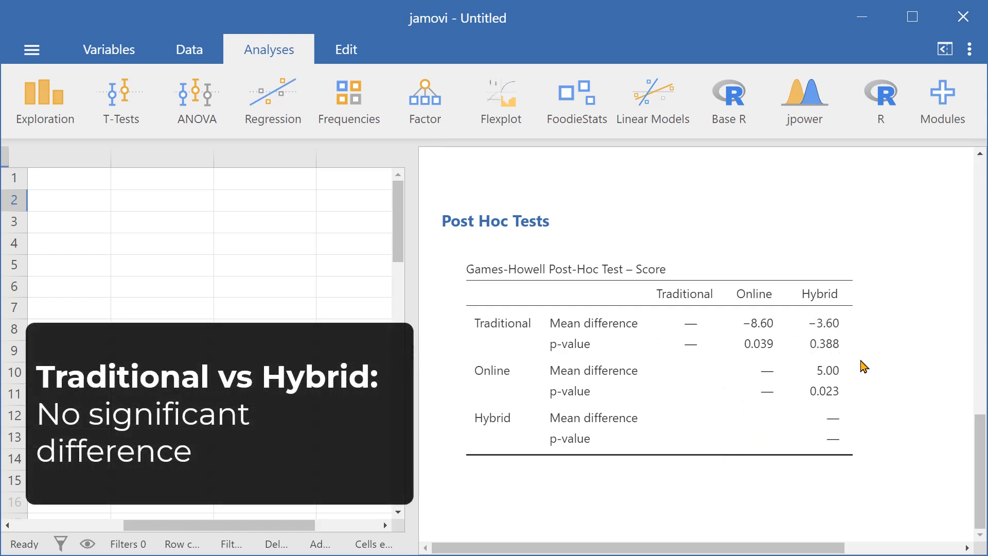
mouse_move(880, 376)
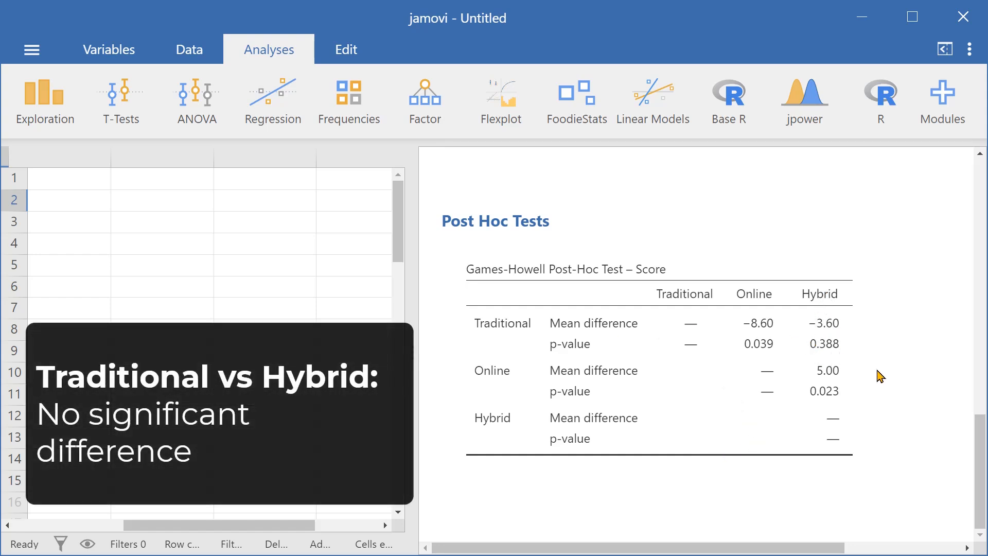
mouse_move(817, 357)
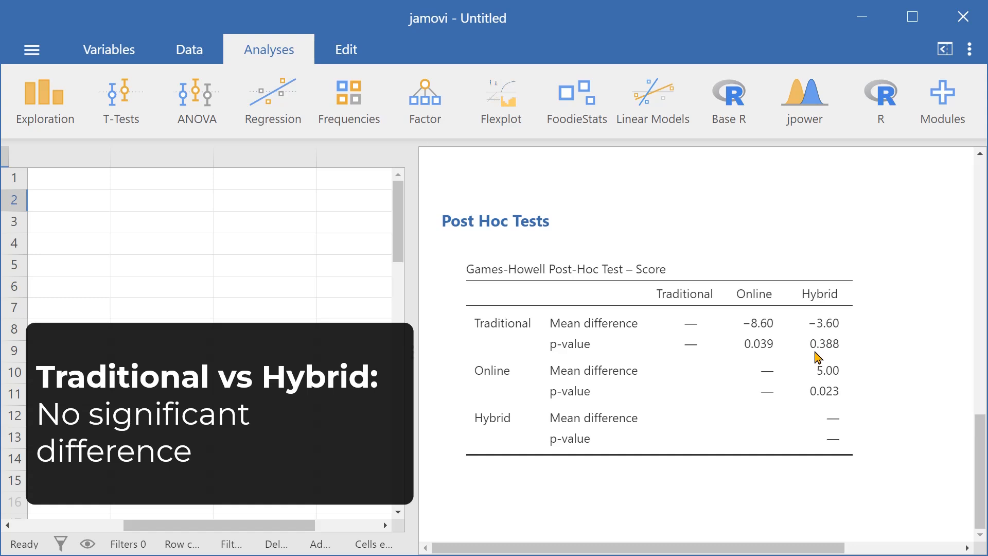
mouse_move(826, 361)
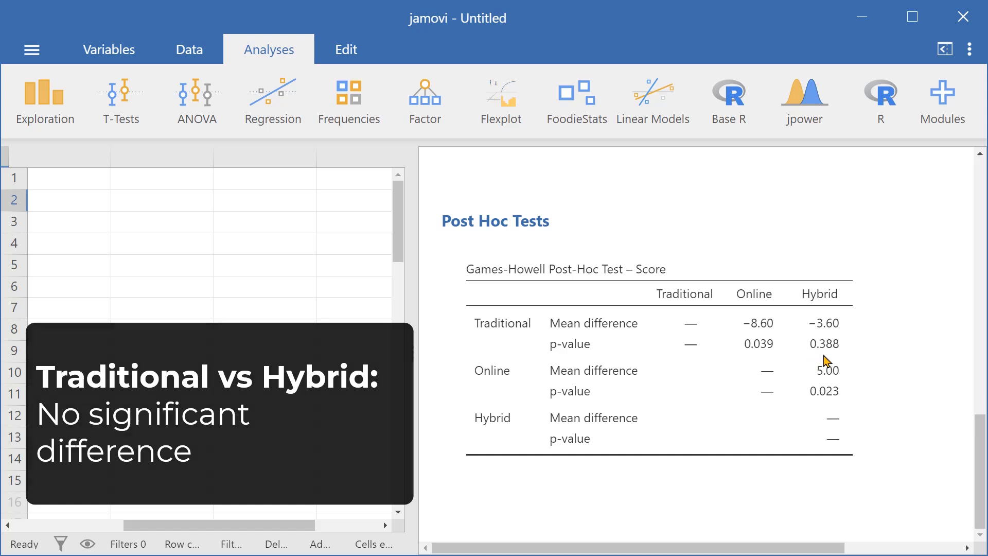